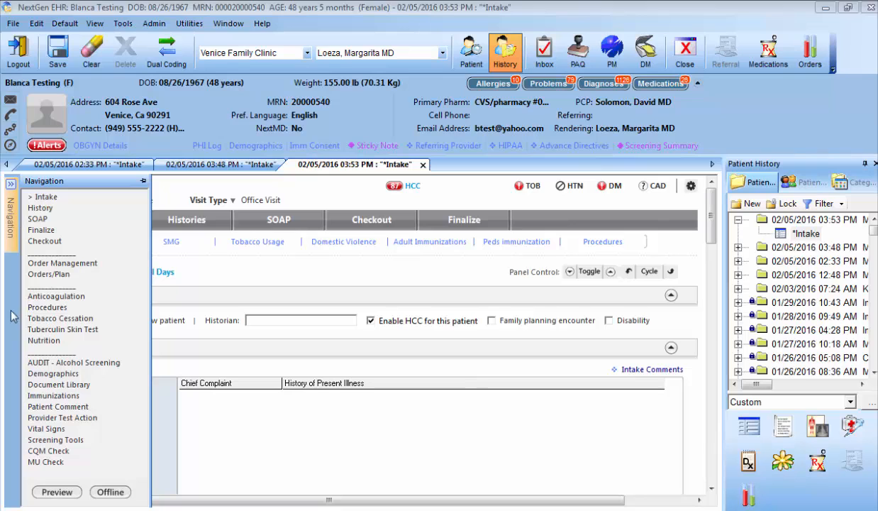
Open the AUDIT - Alcohol Screening form from the Navigation panel
left_click(73, 362)
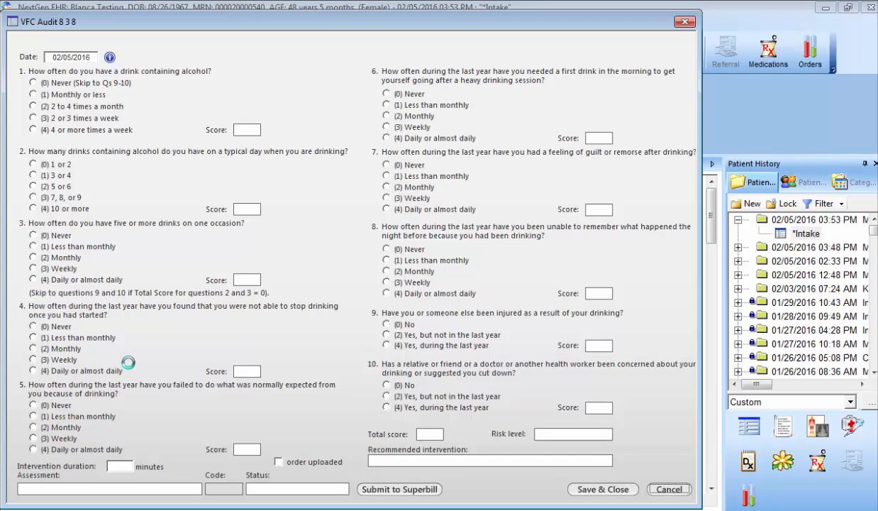
Answer drinking frequency as 'Monthly or less' and binge-drinking frequency as 'Monthly'
left_click(33, 94)
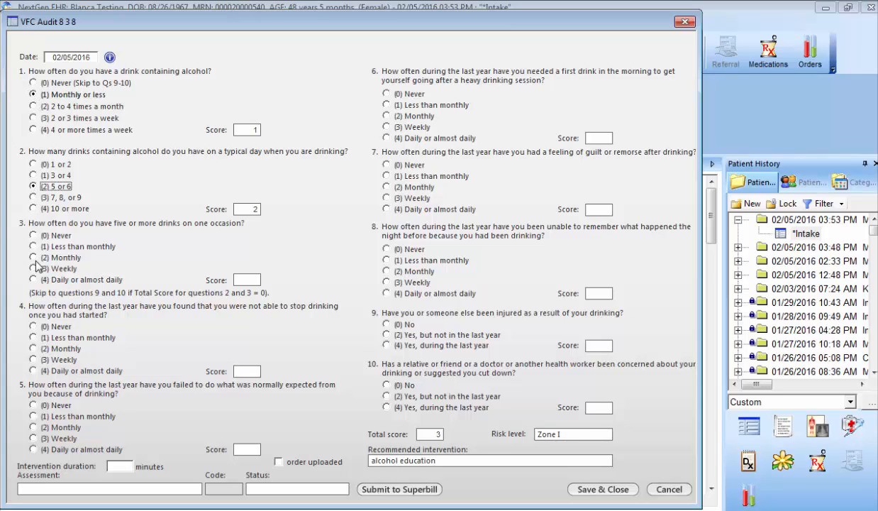
left_click(33, 258)
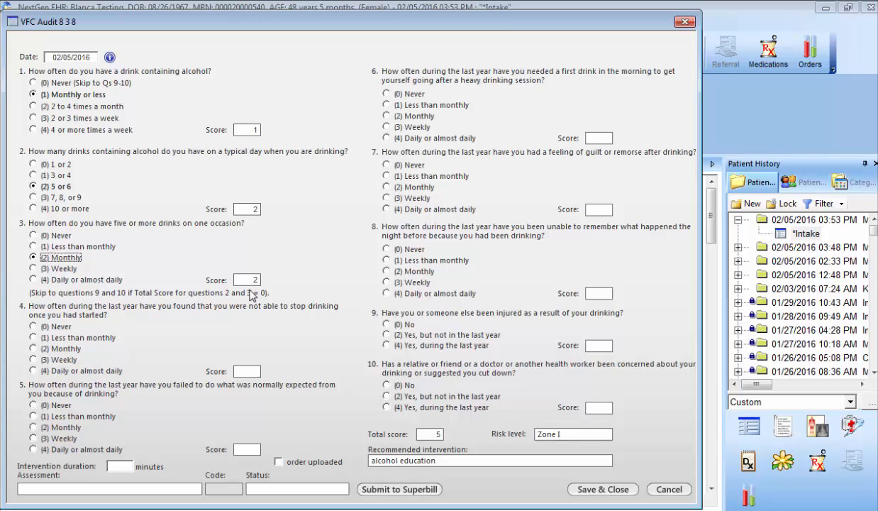
mouse_move(257, 310)
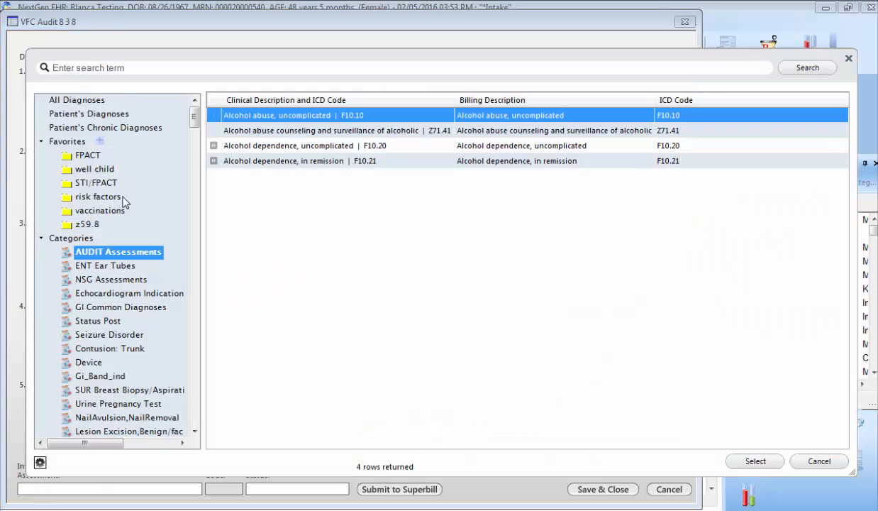
mouse_move(237, 142)
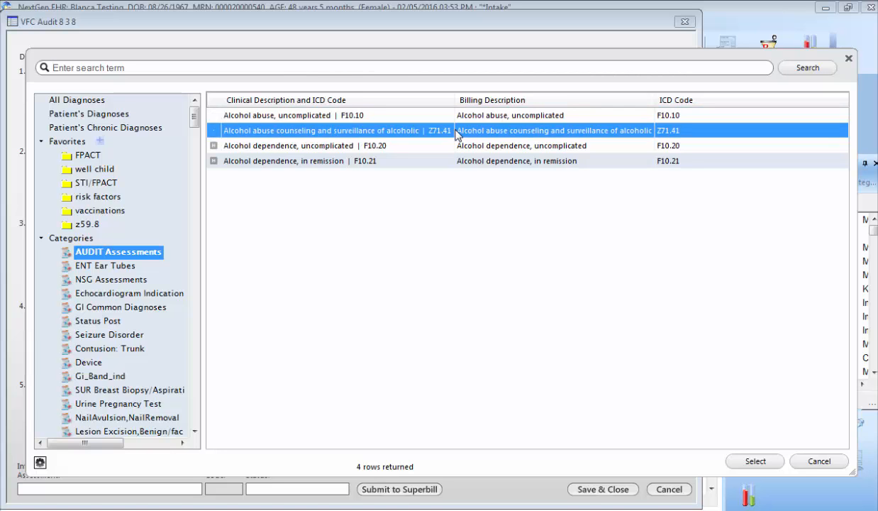
Select the Z71.41 alcohol abuse counseling and surveillance diagnosis
left_click(755, 461)
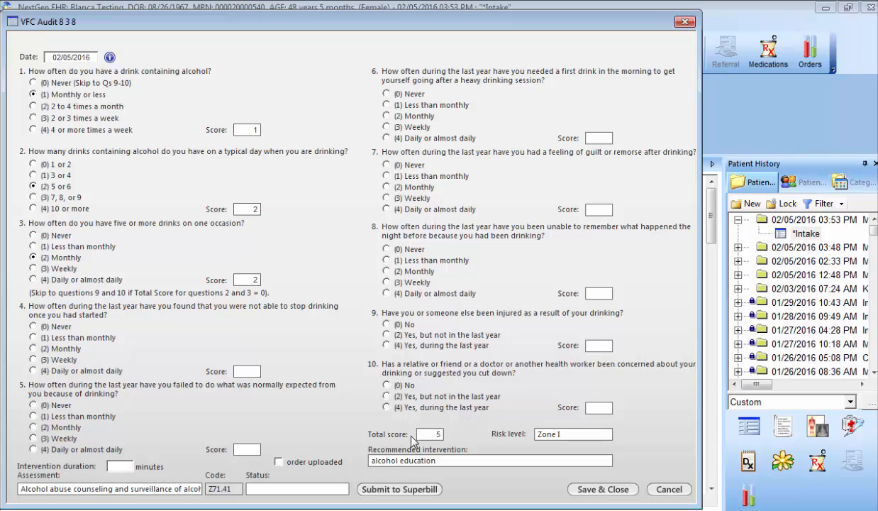
mouse_move(435, 448)
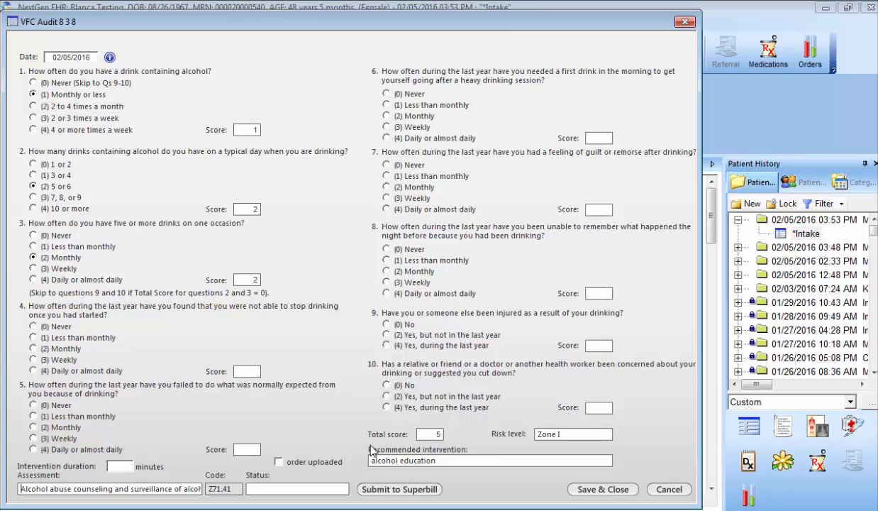
mouse_move(440, 445)
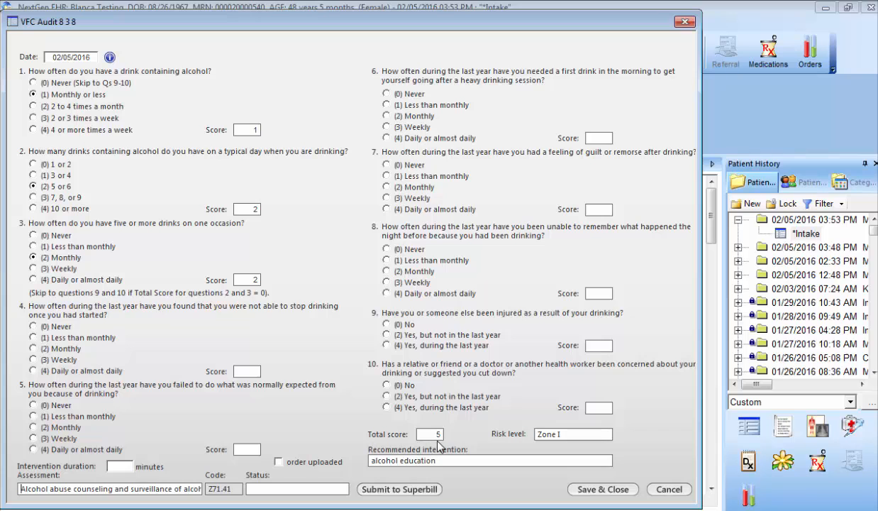
Tick the order uploaded checkbox on the AUDIT form with Z71.41 assessed
left_click(277, 461)
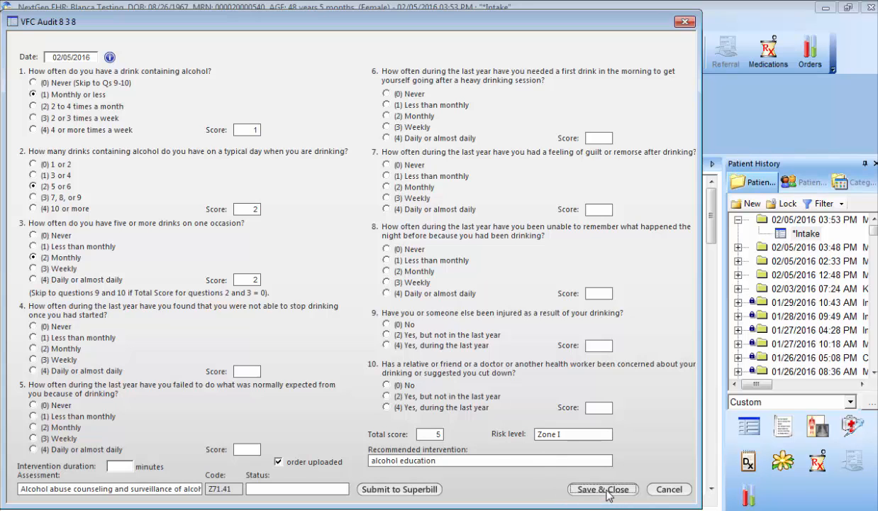
Save the AUDIT form and add 'Positive Alcohol Screen' as a Reason for Visit
left_click(602, 490)
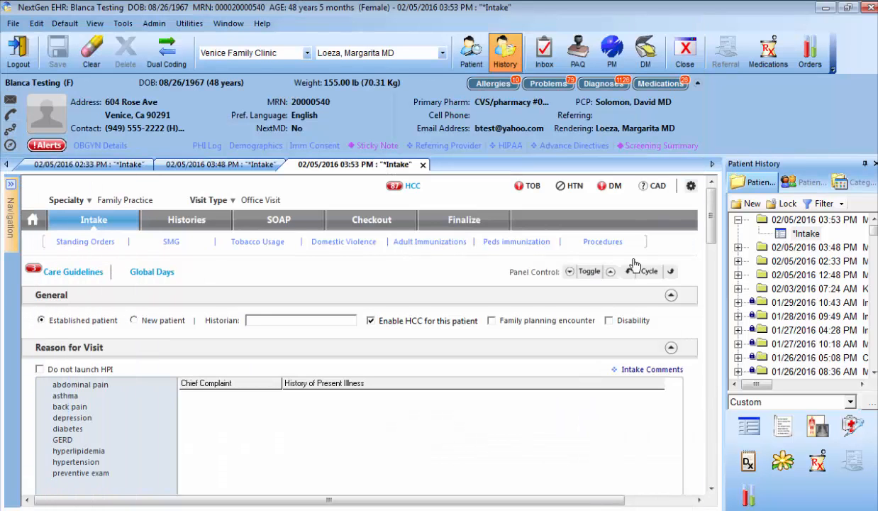
scroll("down", 3)
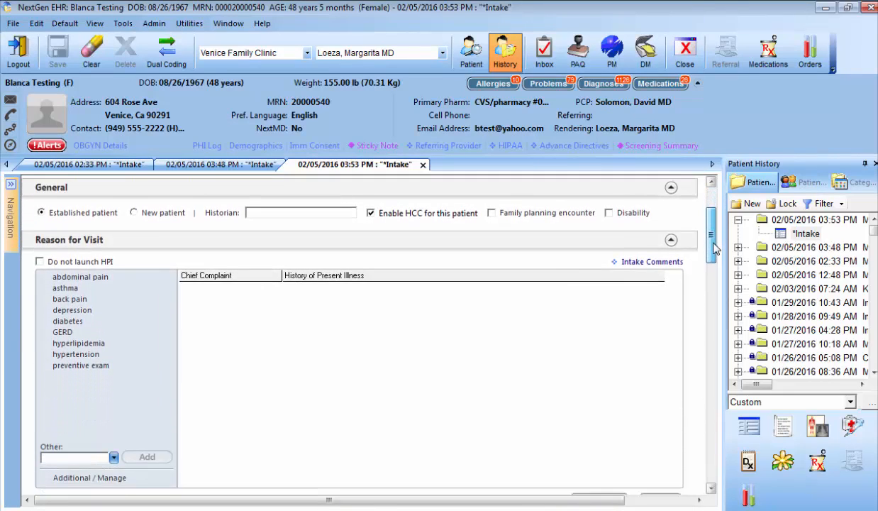
scroll("down", 3)
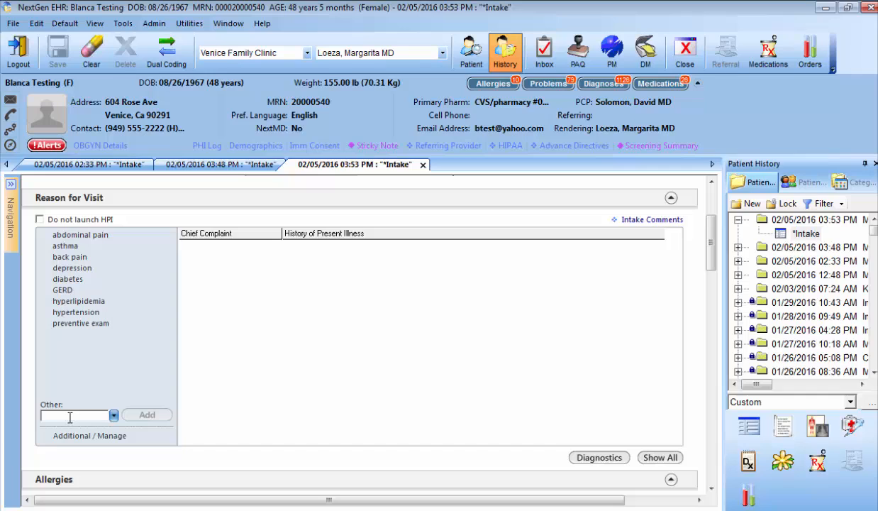
type("P")
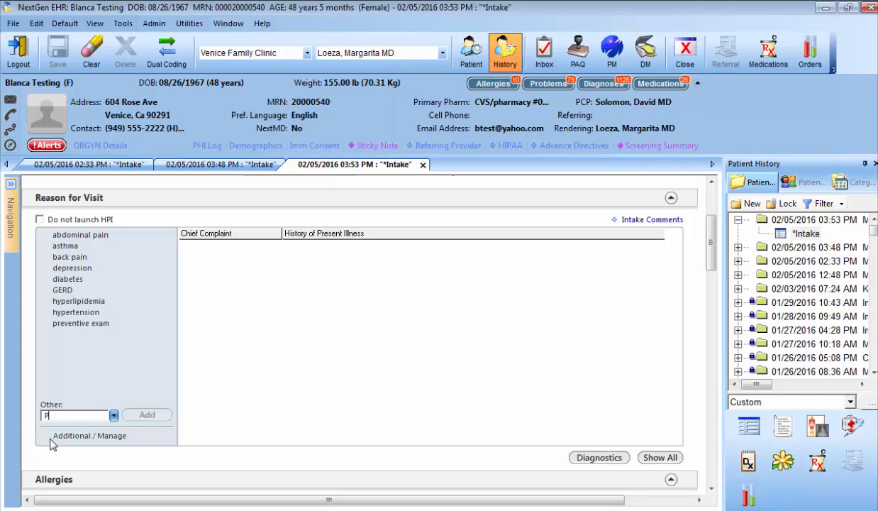
type("ositive Al")
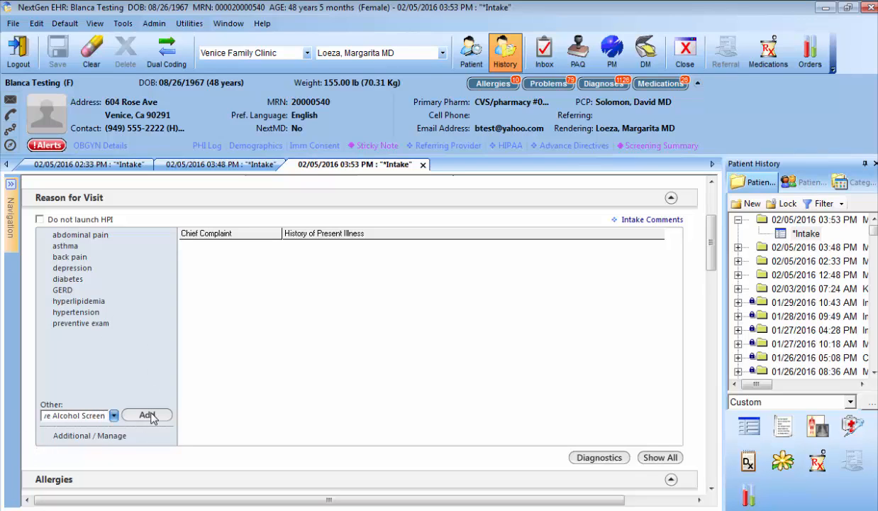
left_click(144, 415)
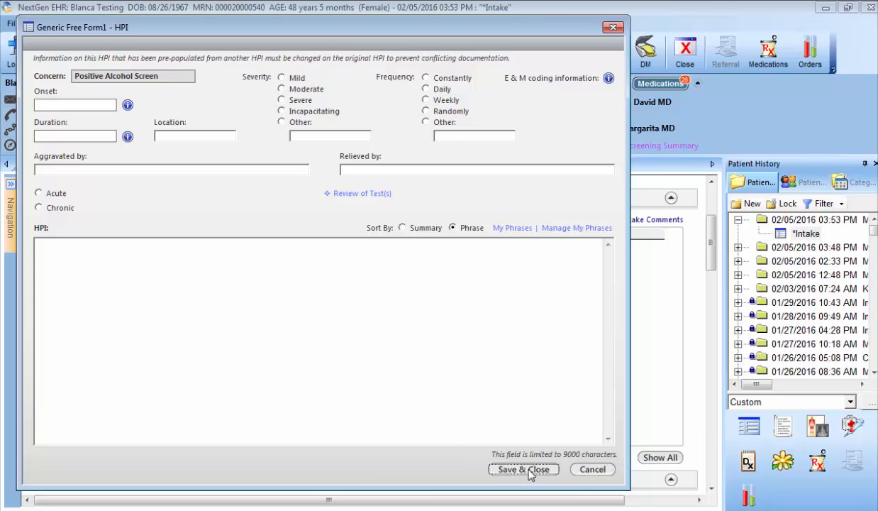
Save and close the blank Generic Free Form HPI for Positive Alcohol Screen
left_click(524, 469)
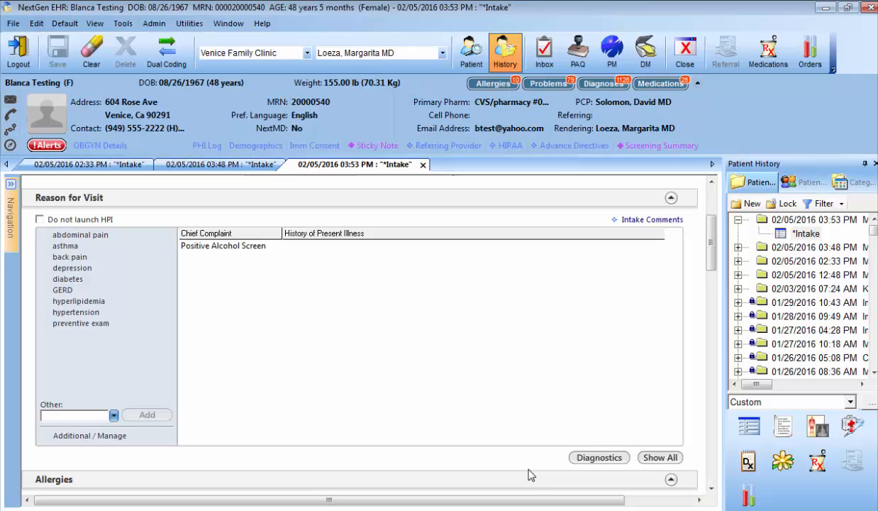